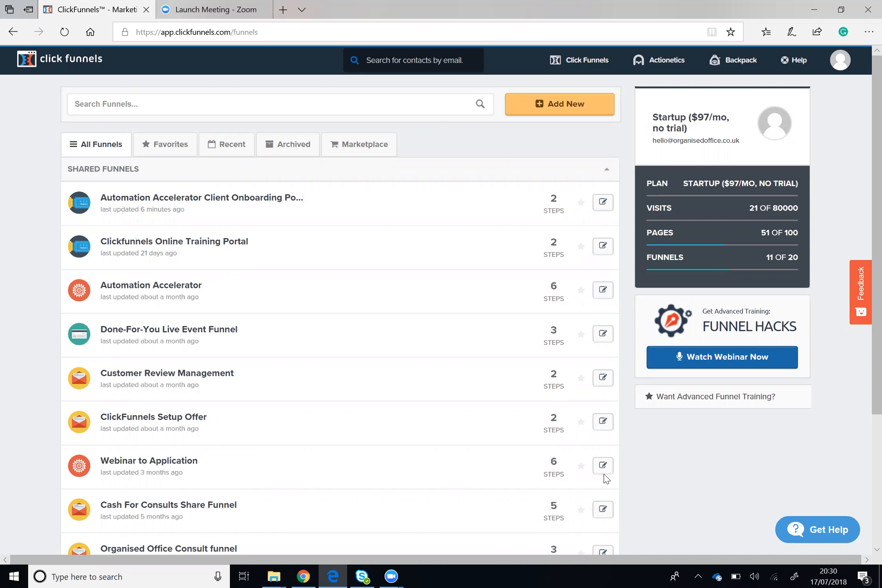
pyautogui.moveTo(596, 526)
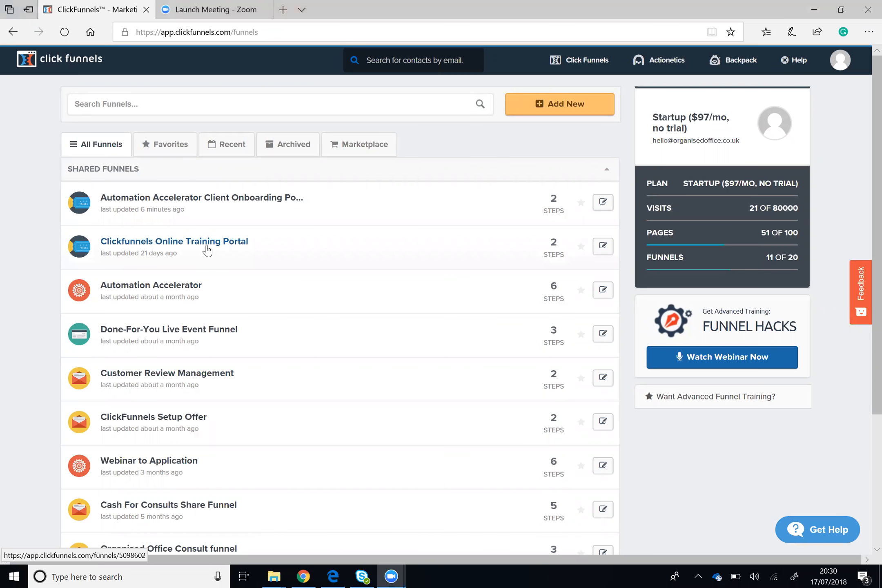
# Open the Clickfunnels Online Training Portal funnel from the funnel list.
pyautogui.click(174, 241)
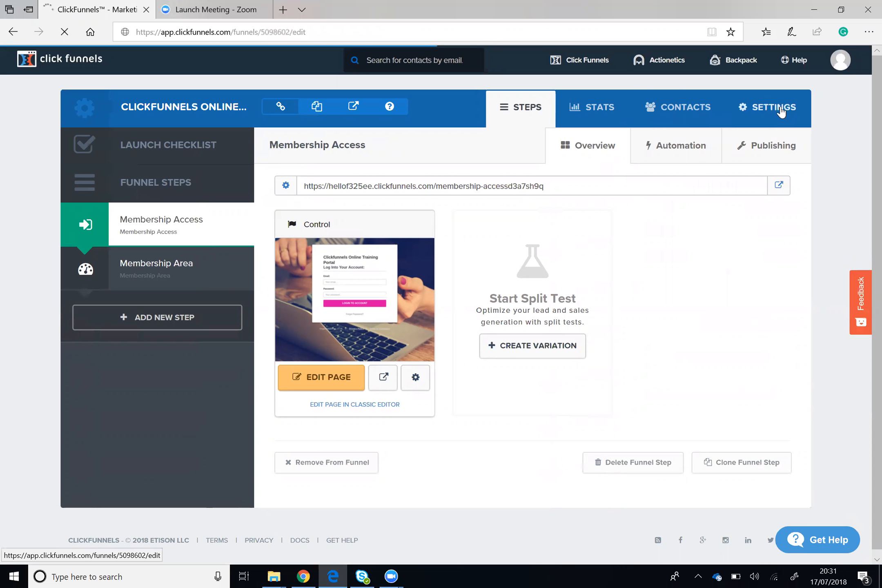
# View the funnel's settings, scrolling down to the Share This Funnel URL and back up.
pyautogui.click(768, 108)
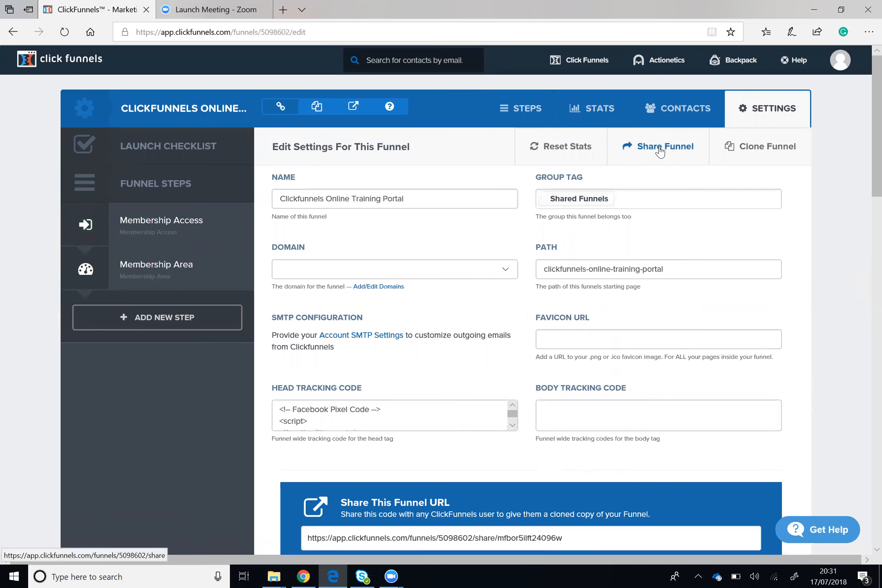
pyautogui.moveTo(866, 105)
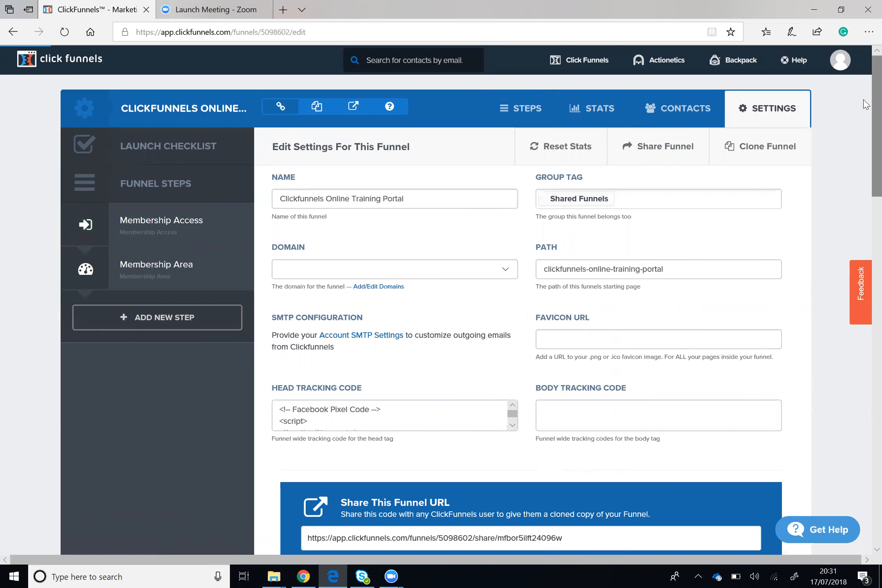
pyautogui.scroll(-3)
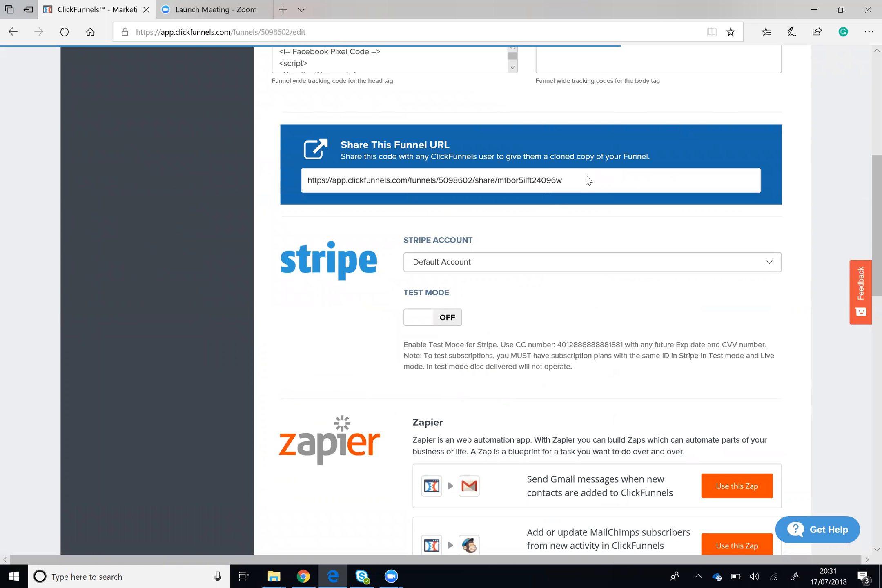
pyautogui.moveTo(534, 194)
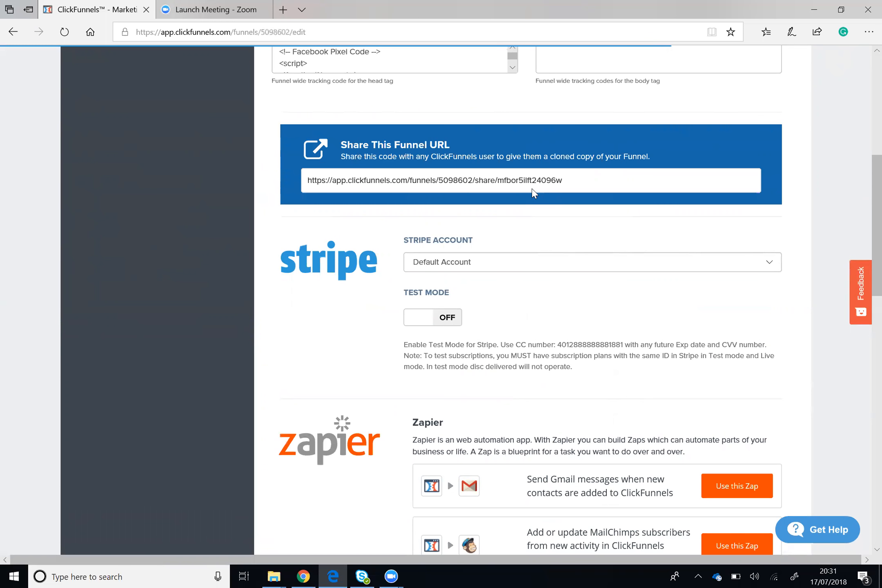
pyautogui.moveTo(563, 172)
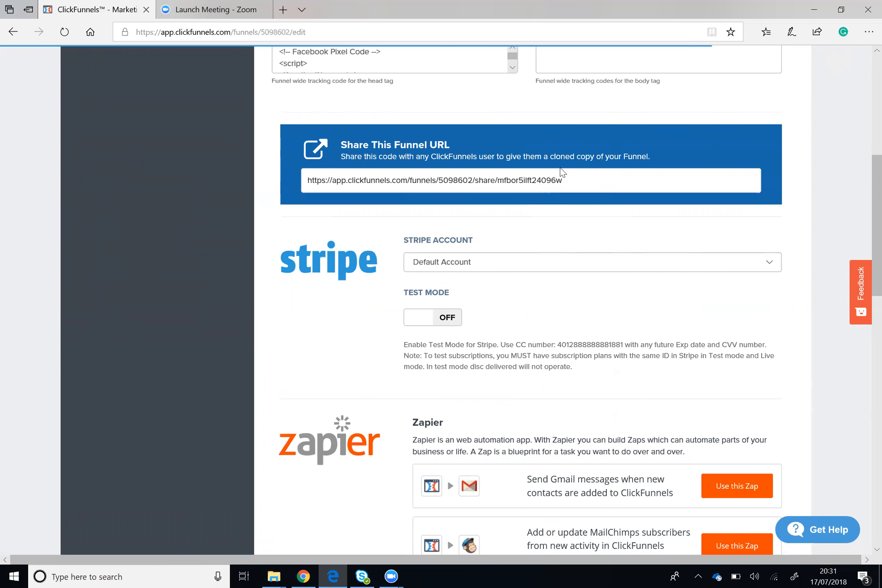
pyautogui.moveTo(576, 177)
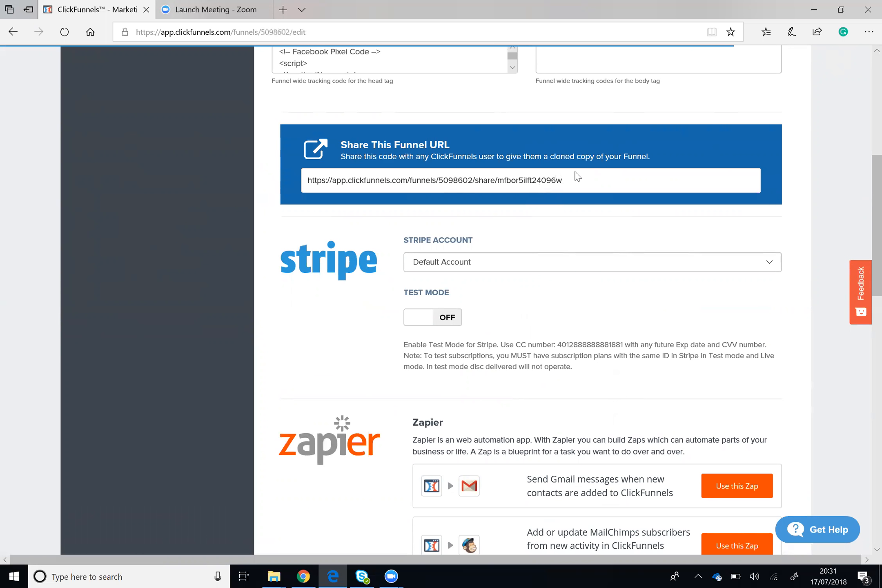
pyautogui.moveTo(847, 170)
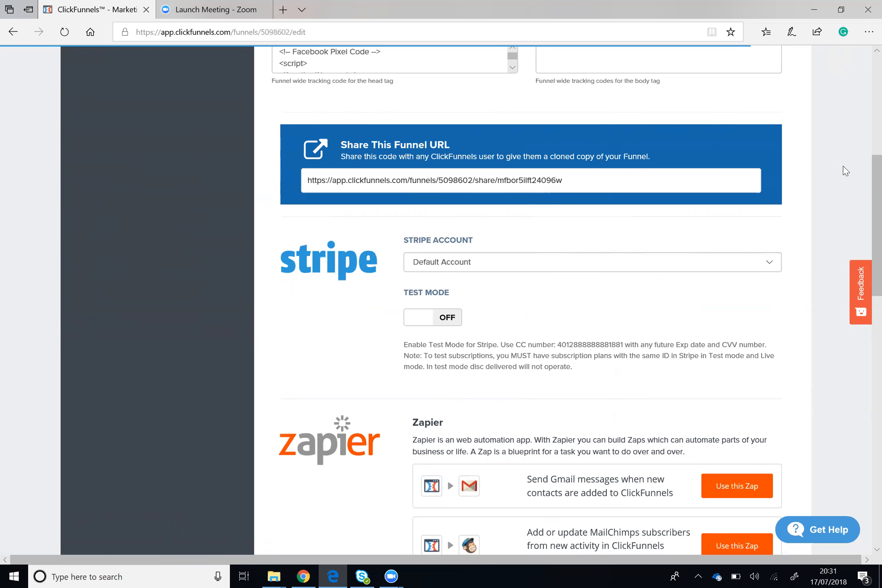
pyautogui.scroll(3)
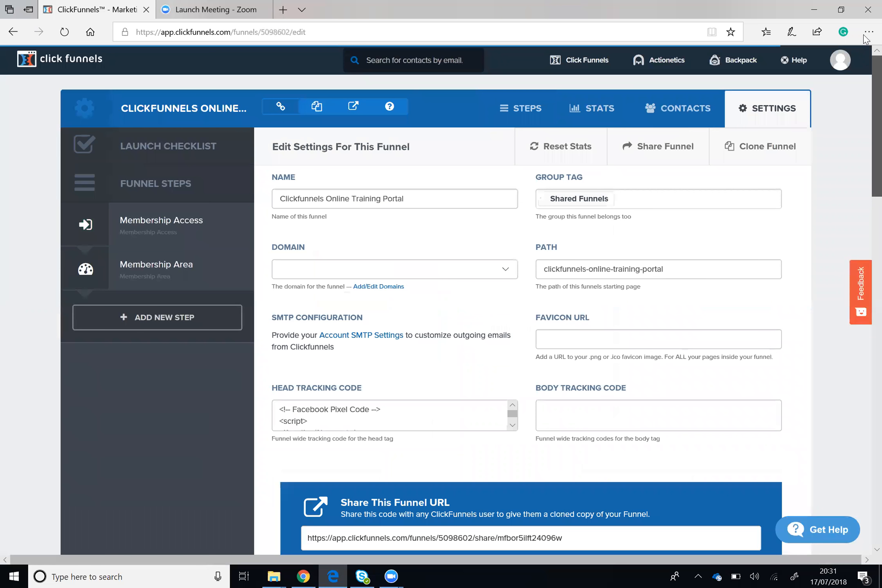
pyautogui.moveTo(766, 146)
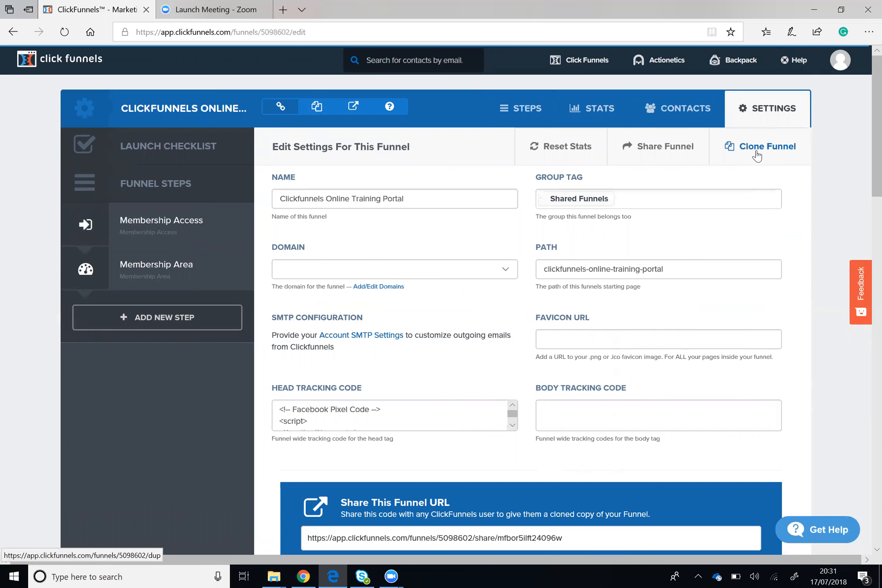
# Return to the main funnels list via the Click Funnels menu's Funnels option.
pyautogui.click(586, 60)
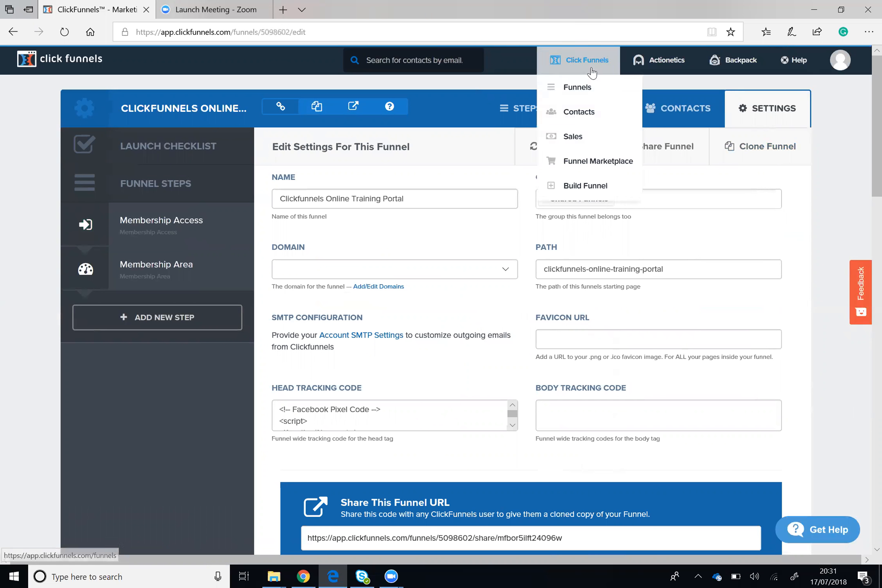
pyautogui.click(576, 88)
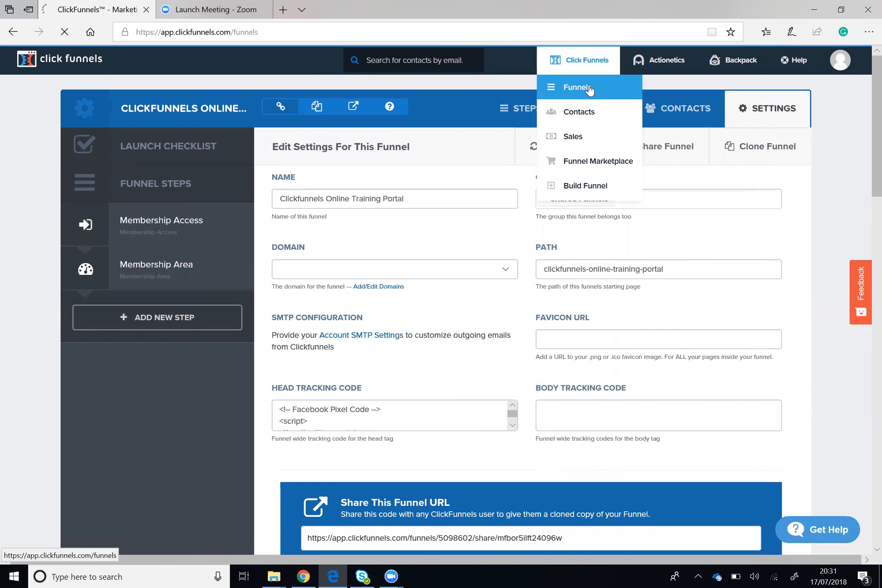
pyautogui.click(577, 88)
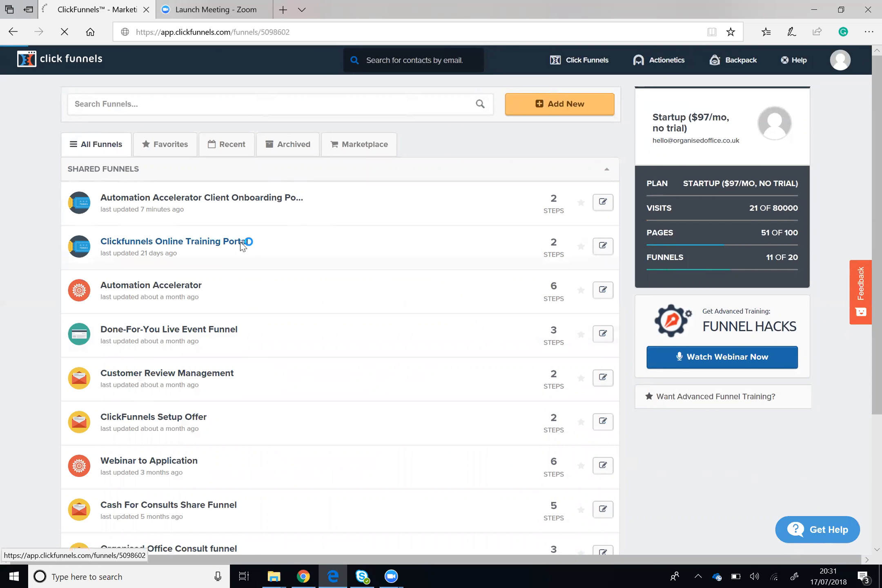
# Check the Membership Access step's publishing name and path, then go back to Overview.
pyautogui.click(171, 242)
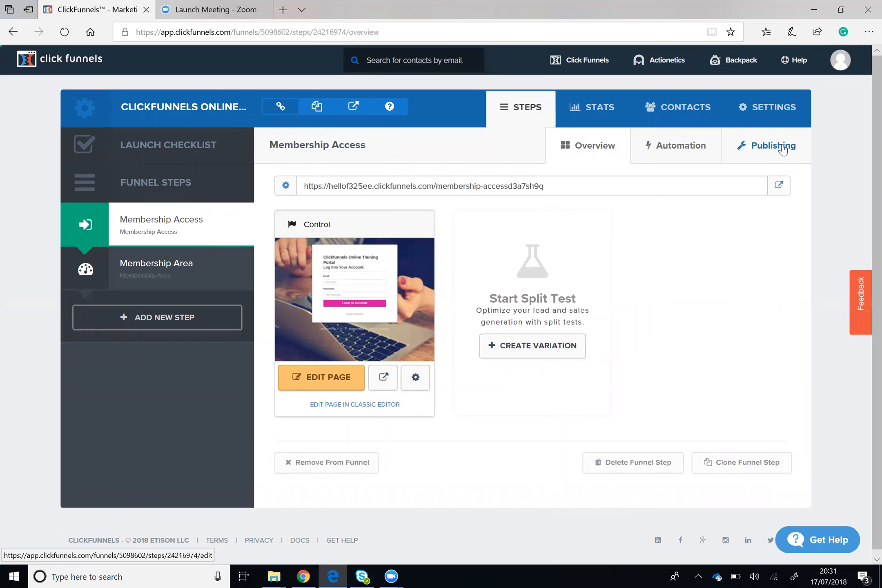
pyautogui.click(321, 377)
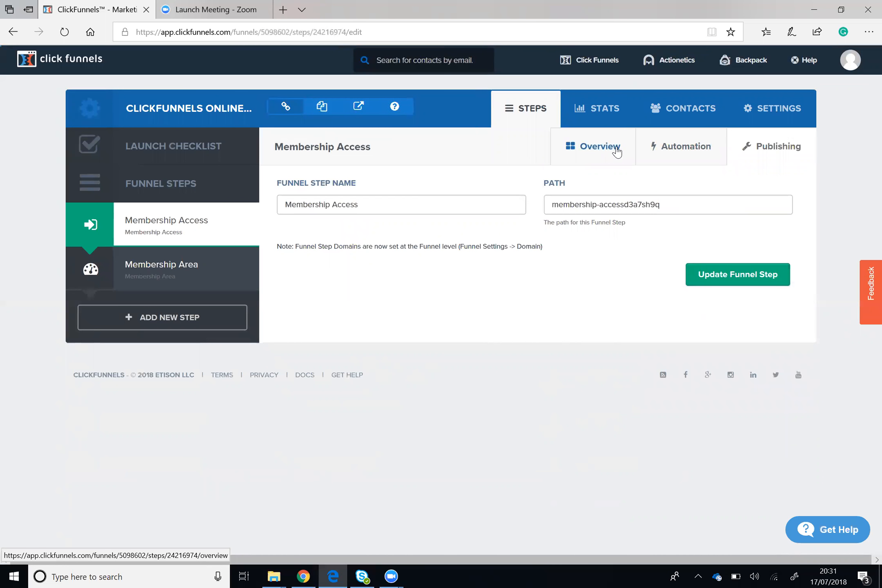
pyautogui.click(598, 146)
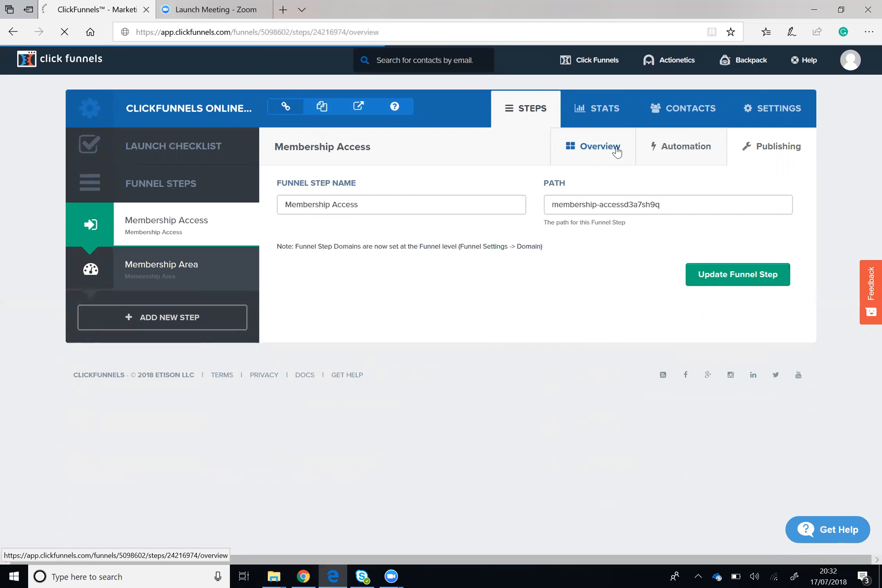
# Load the Membership Access step overview with its control login page preview.
pyautogui.click(595, 147)
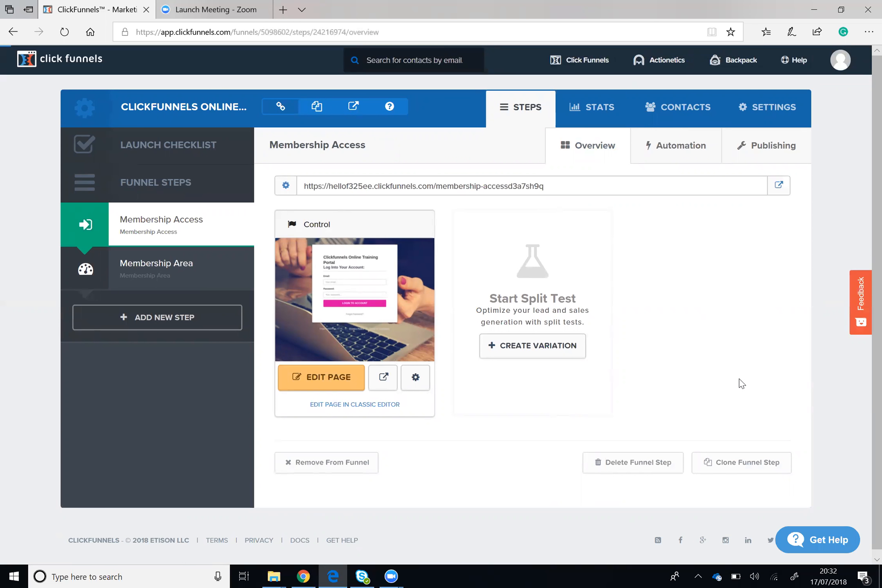
pyautogui.moveTo(741, 470)
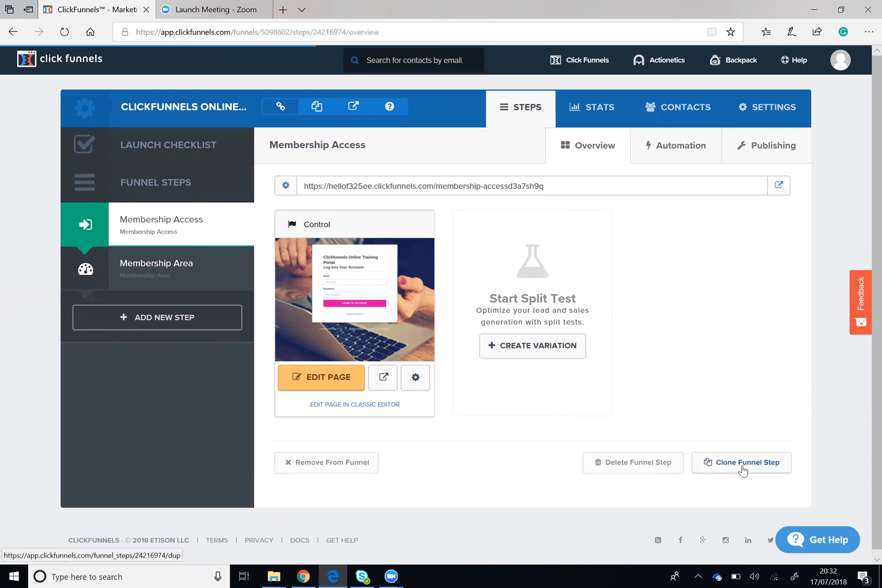
pyautogui.moveTo(174, 259)
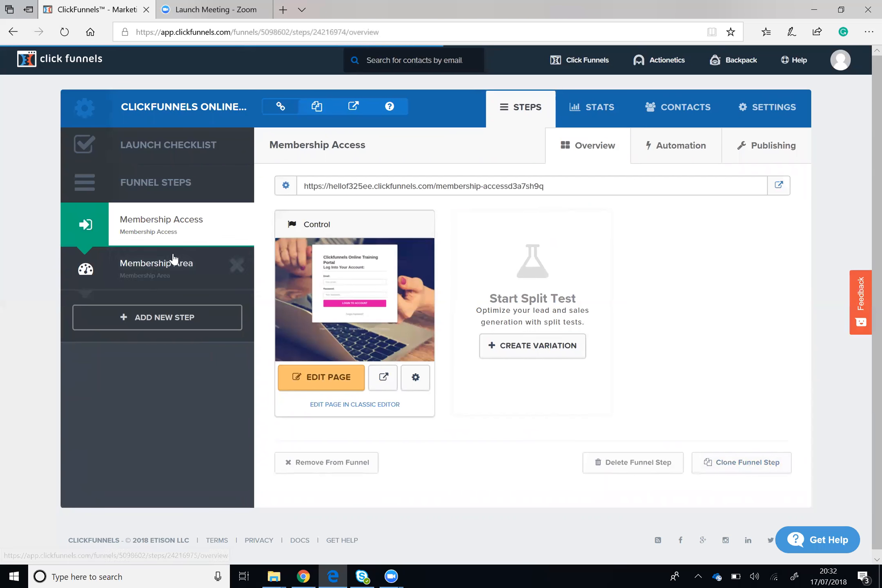
pyautogui.moveTo(180, 273)
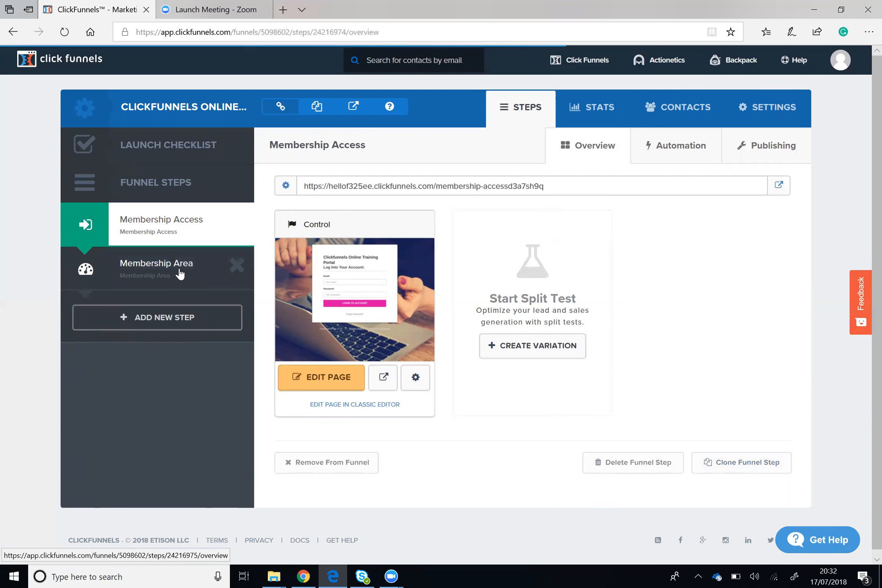
pyautogui.moveTo(377, 300)
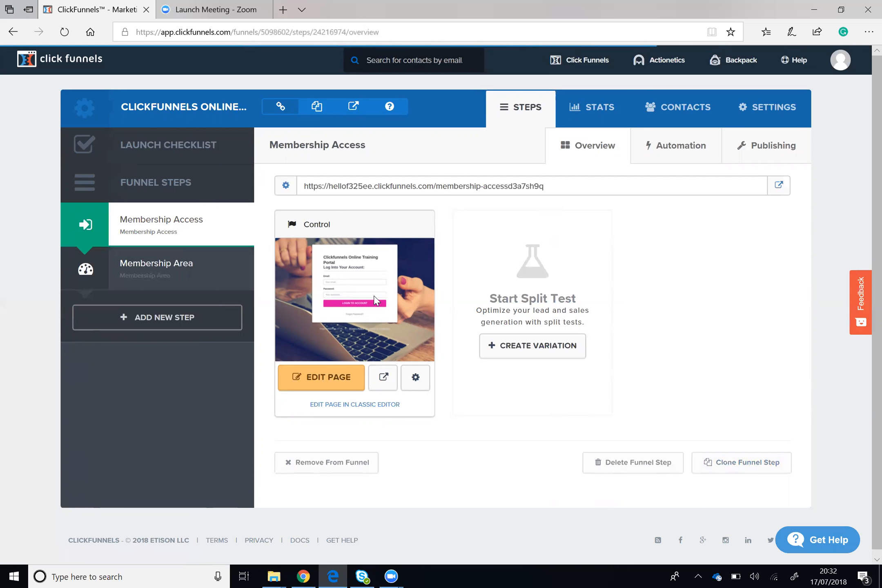